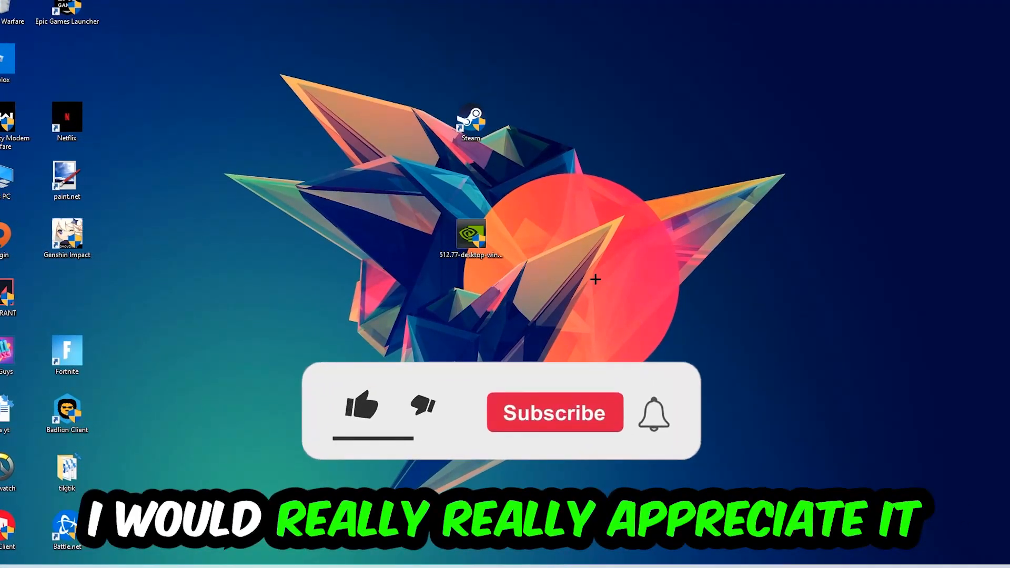
Step: Open Task Manager from the taskbar
{"action": "left_click", "coordinate": [361, 412]}
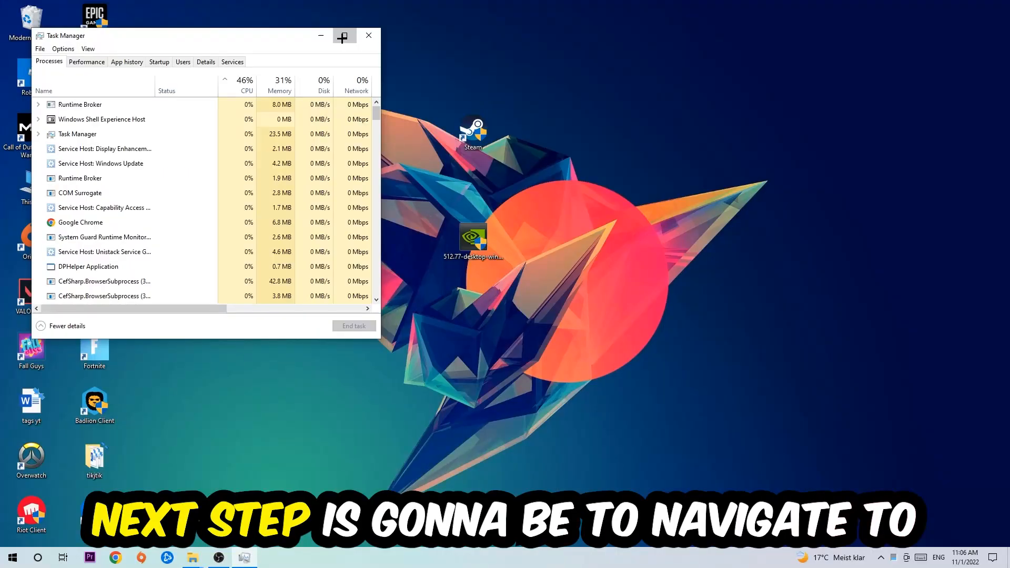
Step: Maximize Task Manager and end the Google Chrome process from the Processes list
{"action": "left_click", "coordinate": [344, 35]}
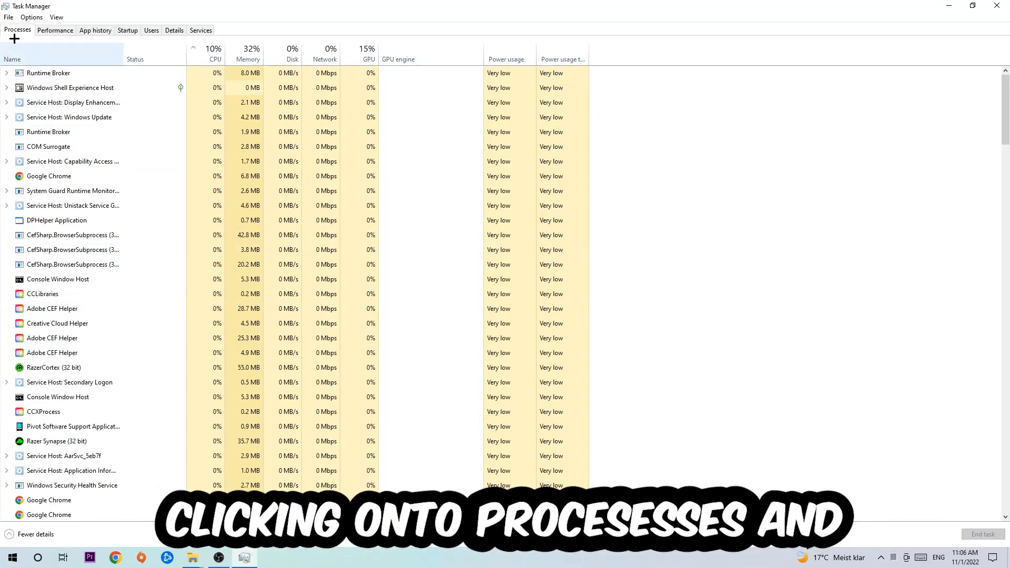
{"action": "left_click", "coordinate": [73, 161]}
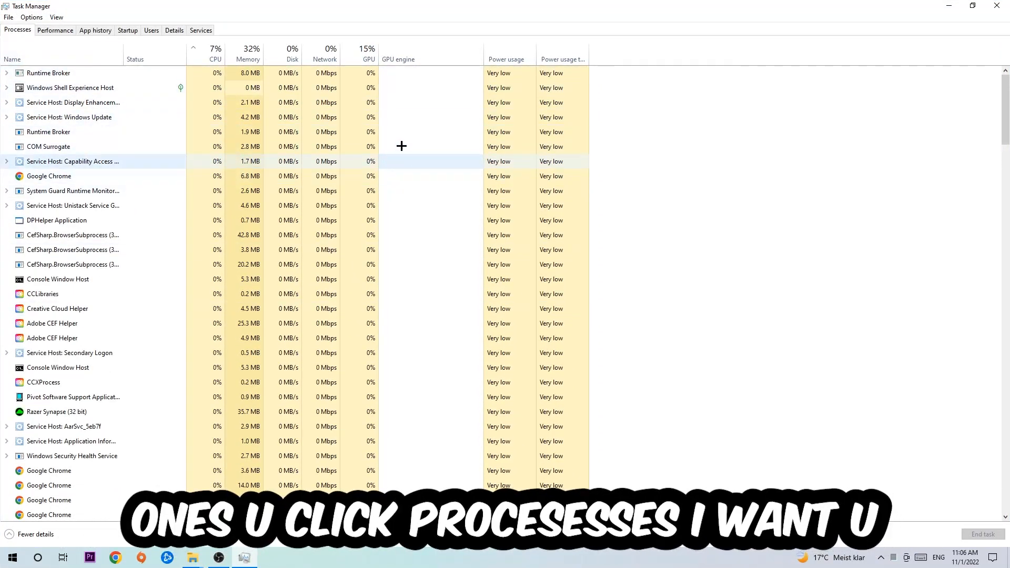
{"action": "left_click", "coordinate": [49, 176]}
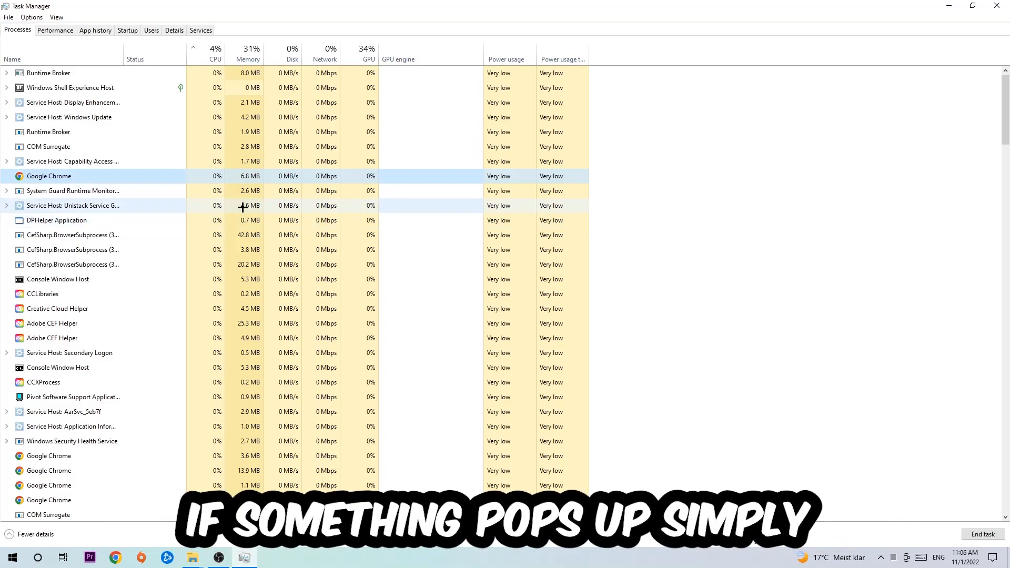
{"action": "right_click", "coordinate": [49, 176]}
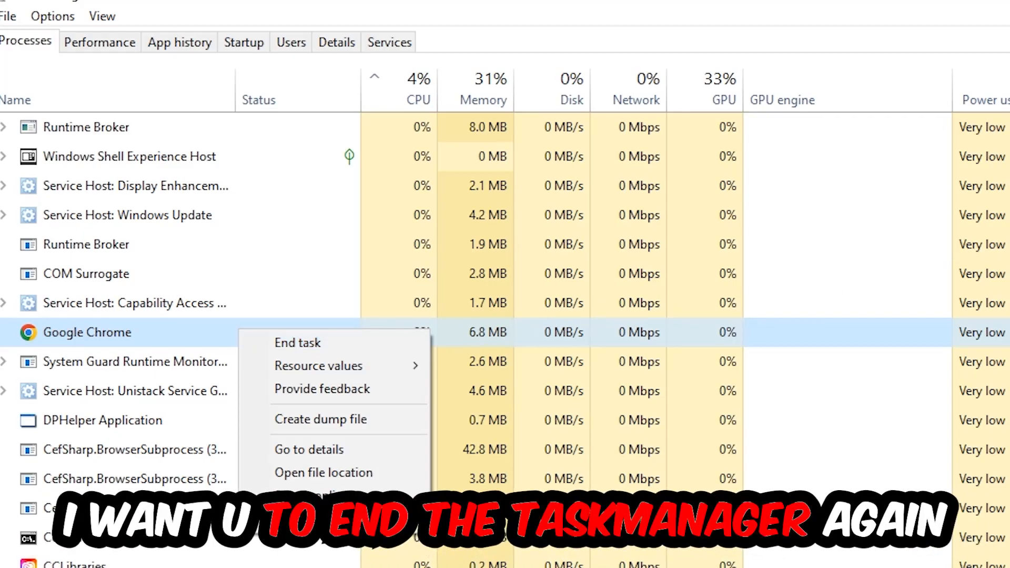
{"action": "left_click", "coordinate": [297, 342]}
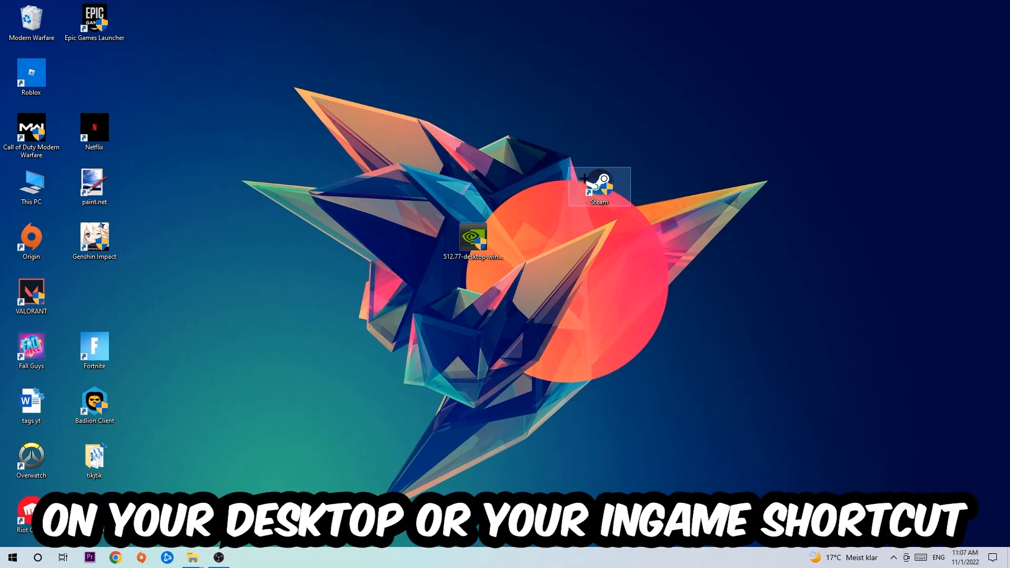
Step: Run the Steam shortcut as administrator, then drag its icon to a new desktop spot
{"action": "right_click", "coordinate": [599, 187]}
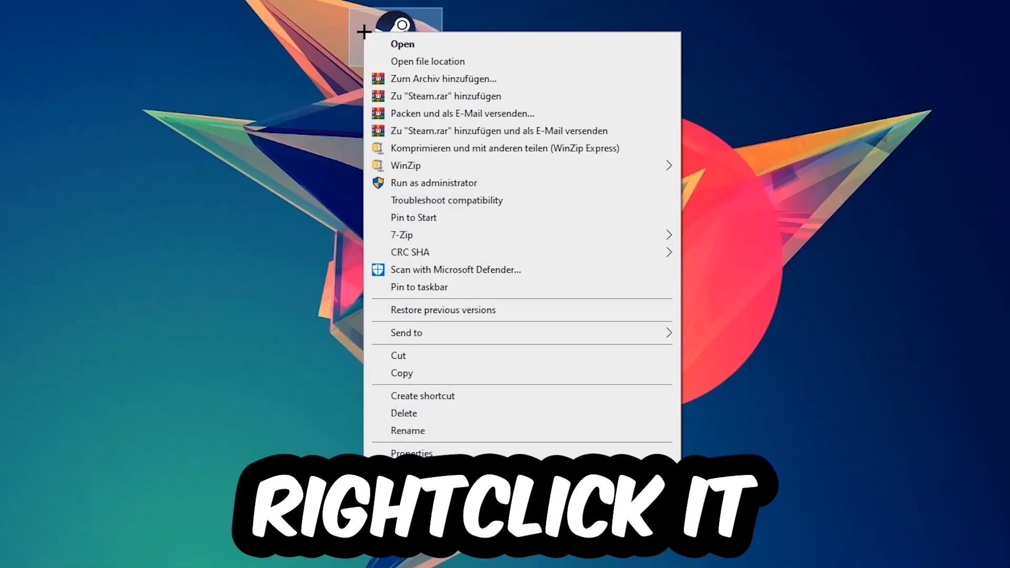
{"action": "mouse_move", "coordinate": [451, 183]}
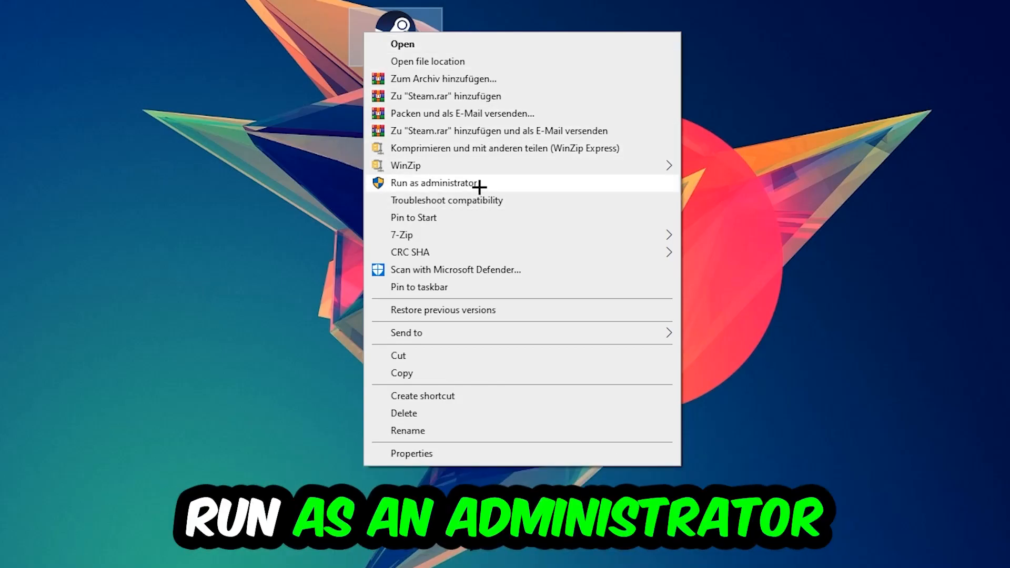
{"action": "left_click", "coordinate": [434, 183]}
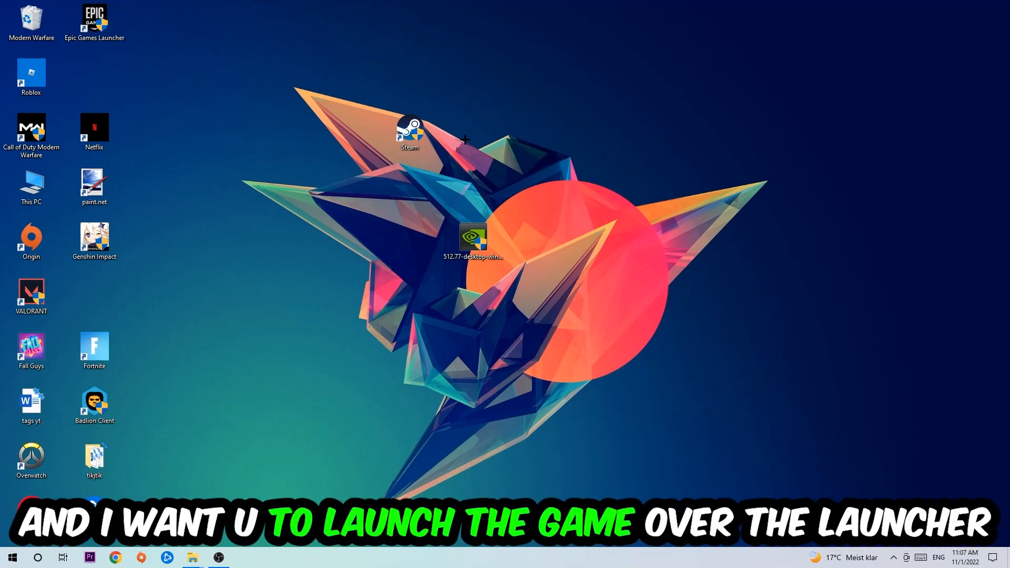
{"action": "left_click_drag", "start_coordinate": [409, 132], "coordinate": [346, 183]}
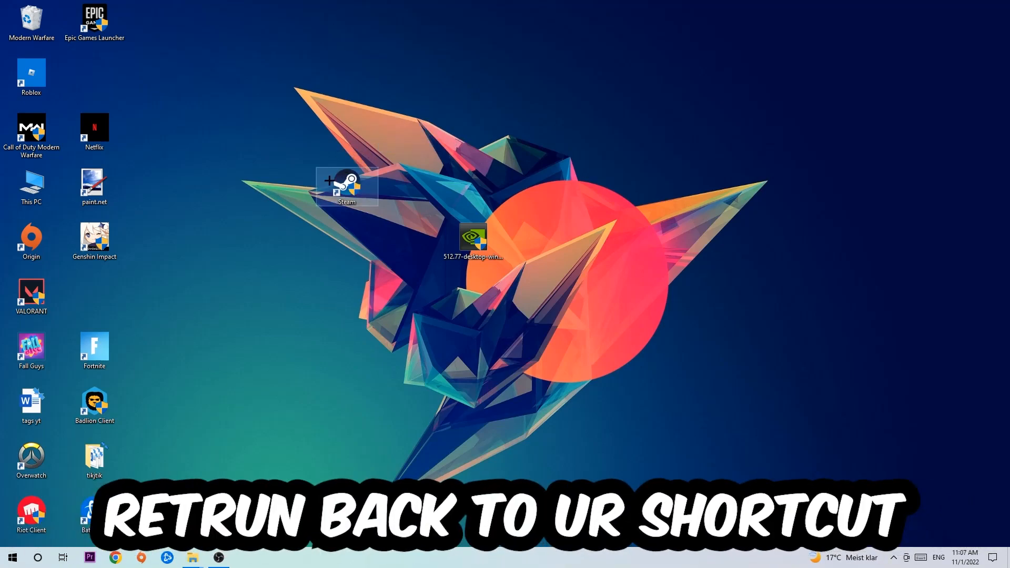
Step: Set the Steam shortcut's Compatibility properties to Windows 8 mode with run as administrator, and confirm
{"action": "right_click", "coordinate": [346, 187]}
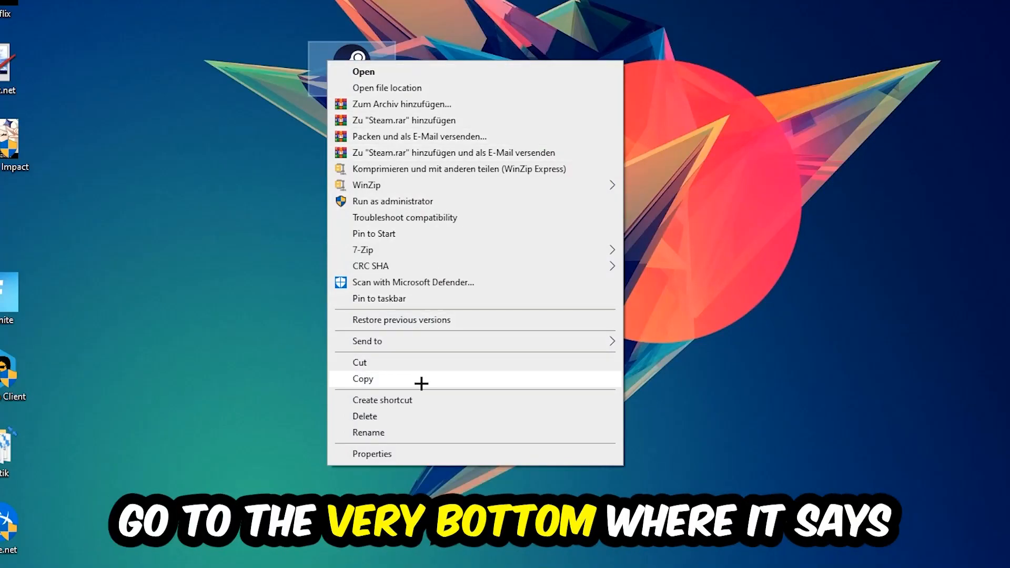
{"action": "left_click", "coordinate": [372, 453]}
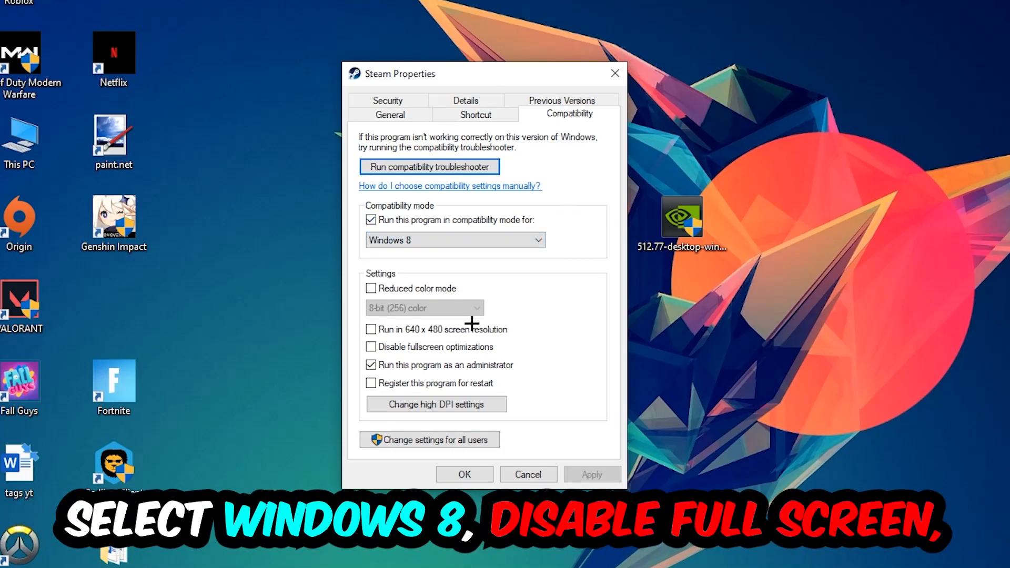
{"action": "mouse_move", "coordinate": [348, 384]}
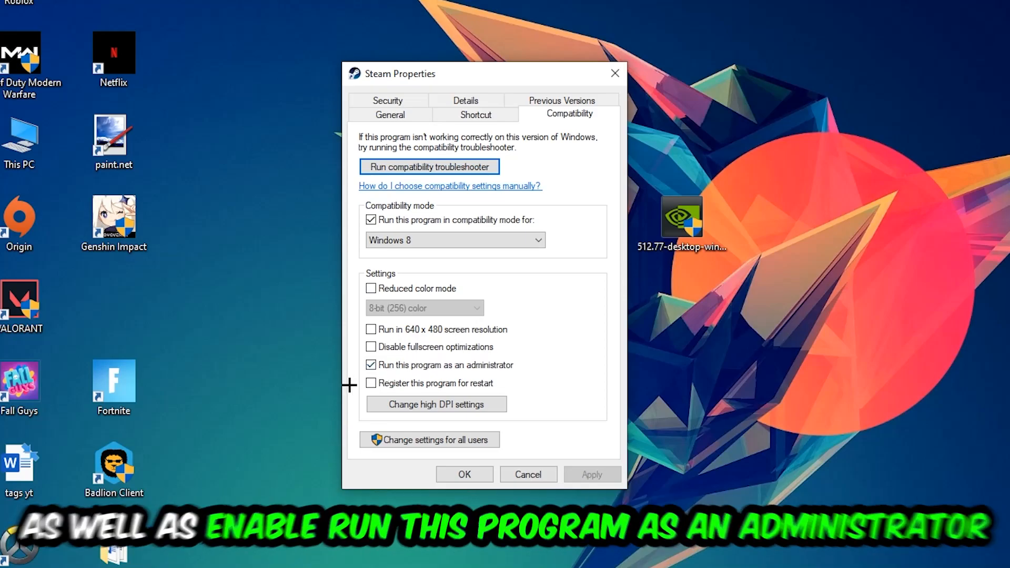
{"action": "mouse_move", "coordinate": [537, 390]}
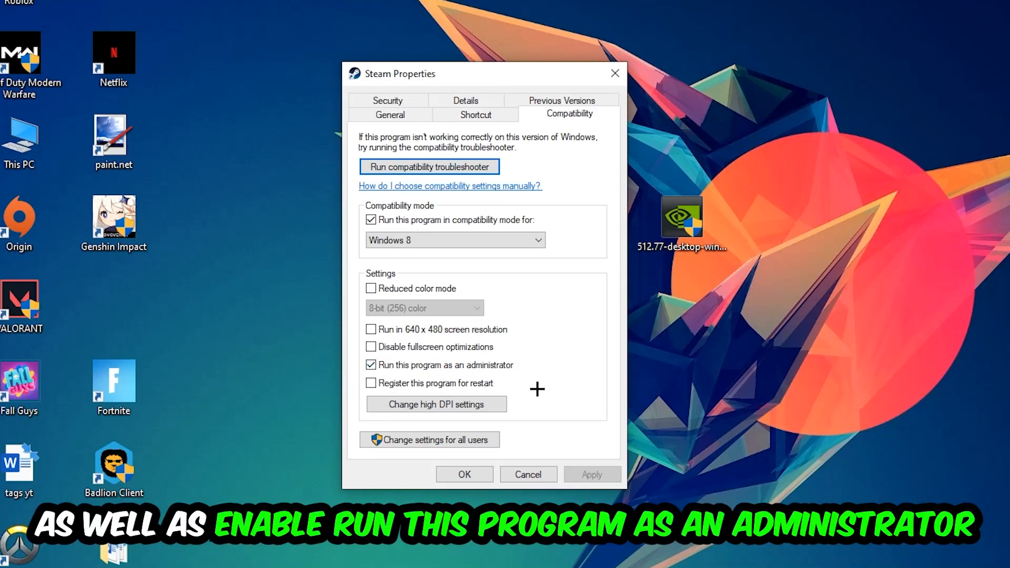
{"action": "left_click", "coordinate": [463, 474]}
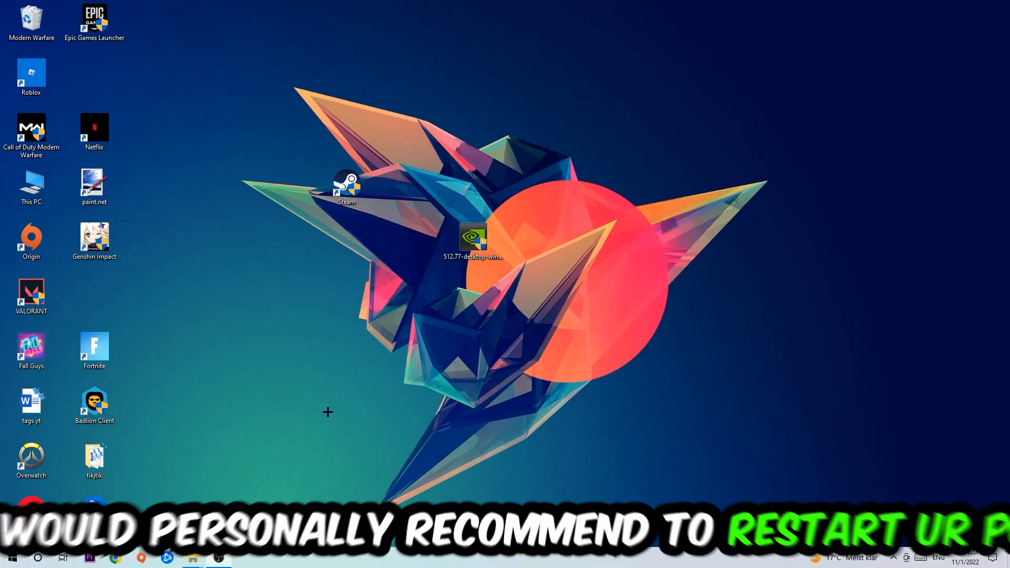